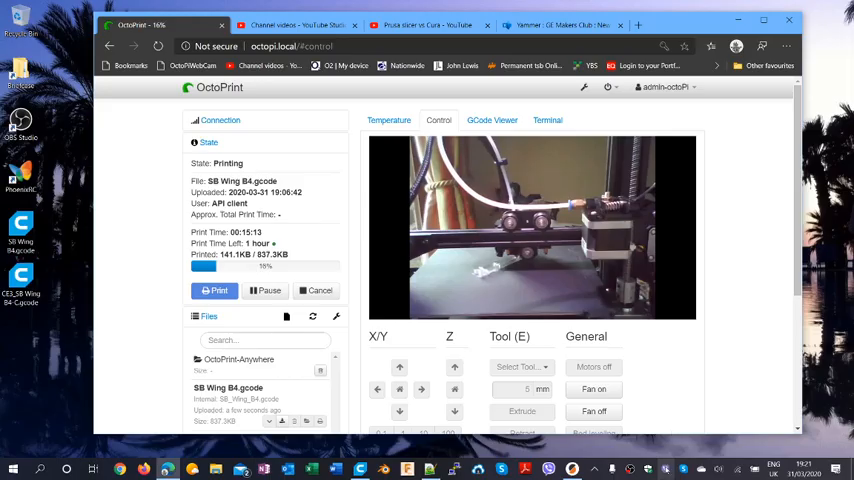
- Switch from the print monitor back to PrusaSlicer
key(alt+tab)
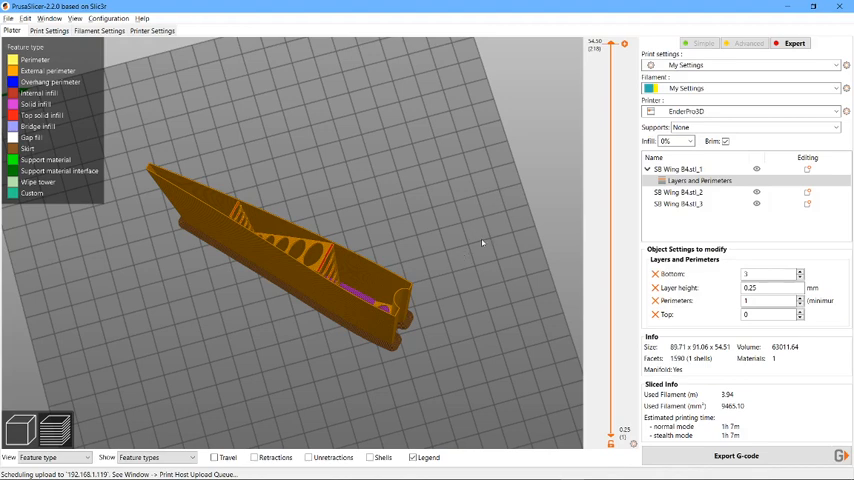
mouse_move(466, 232)
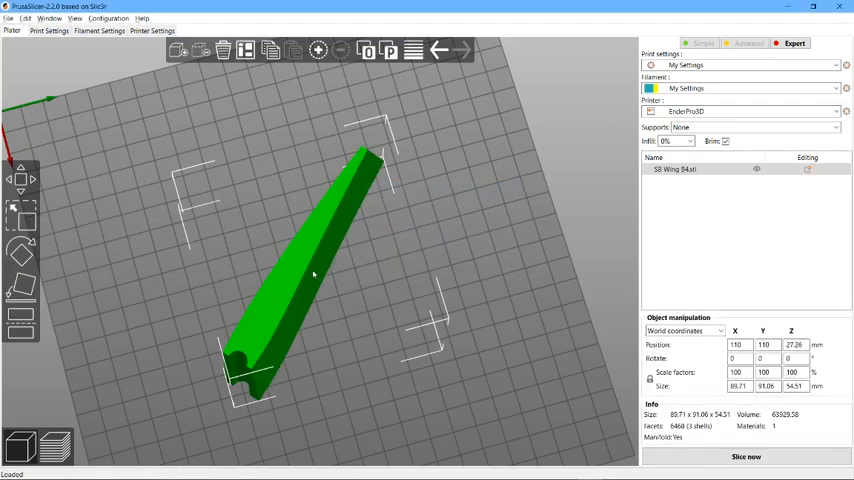
- Split the SB Wing B4 model into three separate parts
click(368, 51)
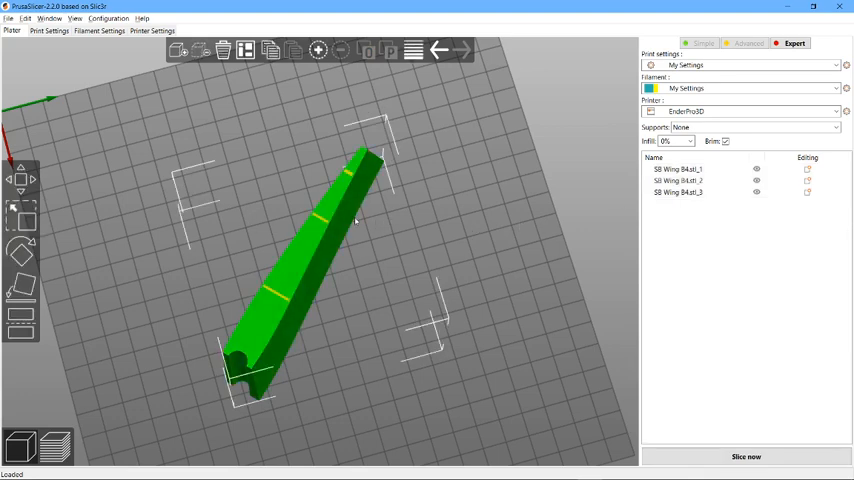
- Bring up the context menu for part SB Wing B4.stl_1
right_click(678, 169)
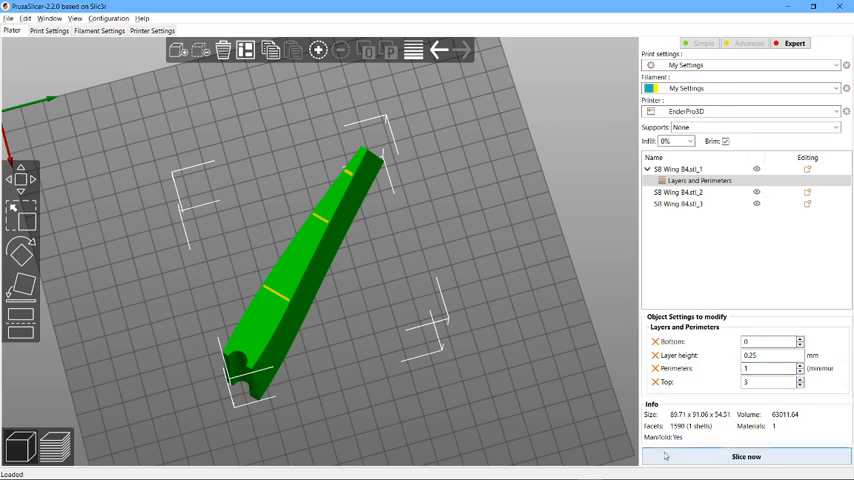
- Slice the split wing, triggering an empty-layers error for SB Wing B4.stl_2
click(746, 456)
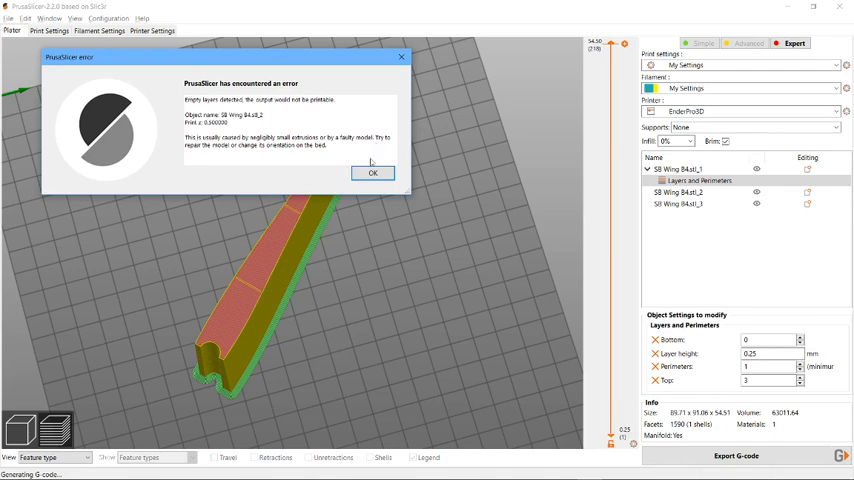
- Dismiss the empty-layers error and rotate the preview around the sliced wing
click(372, 172)
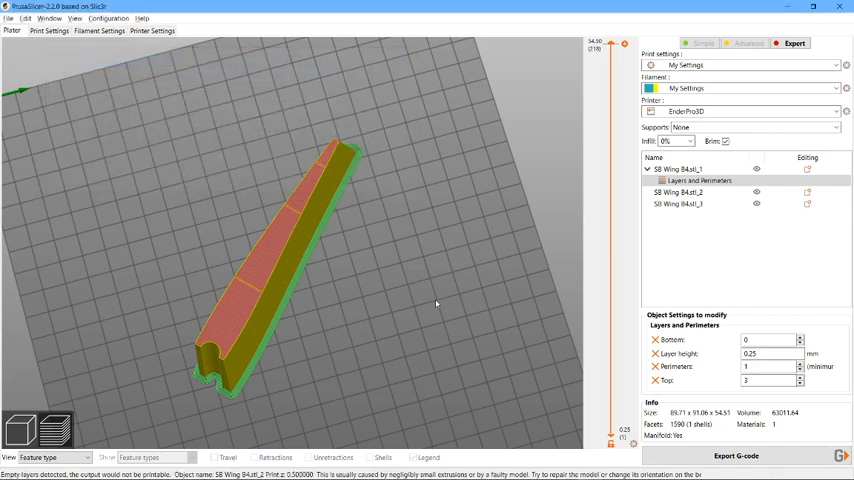
drag(436, 303, 380, 290)
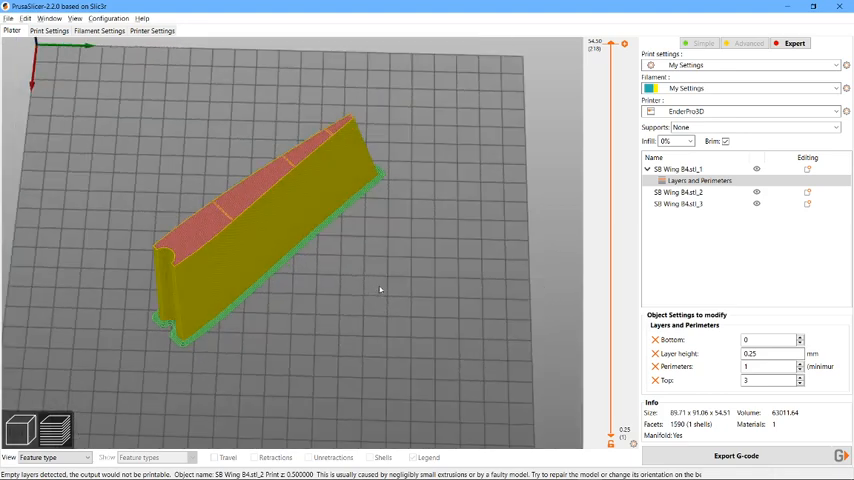
mouse_move(272, 251)
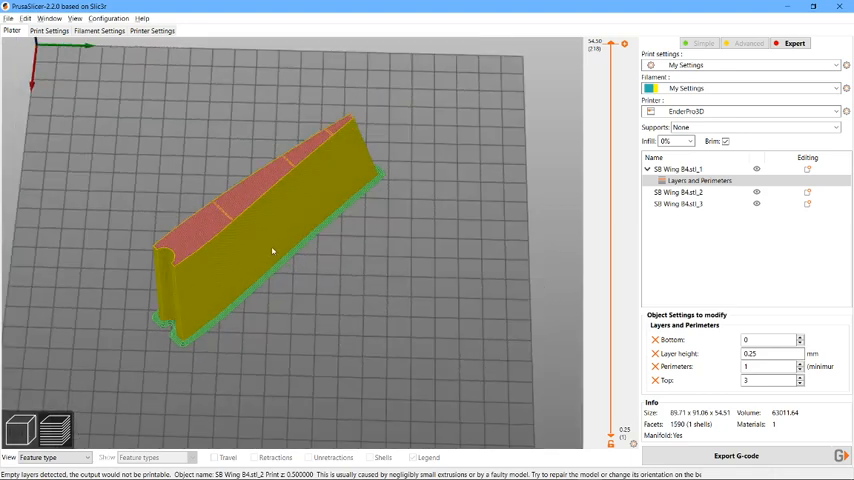
mouse_move(217, 305)
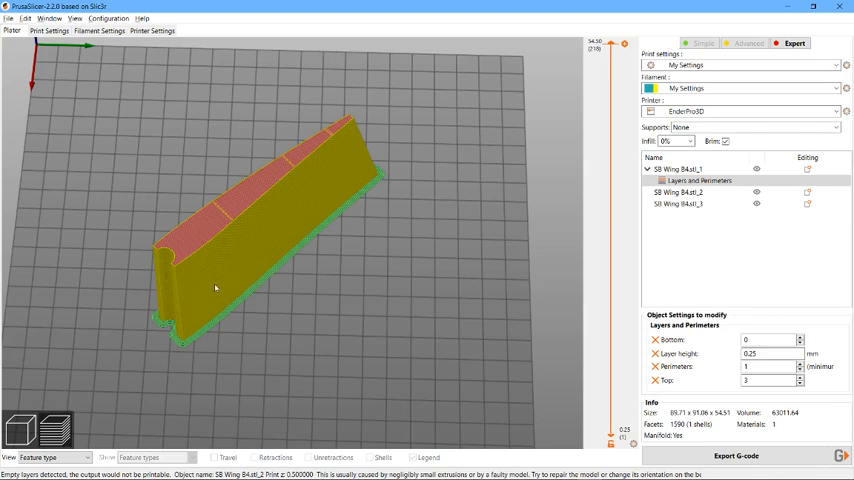
mouse_move(216, 287)
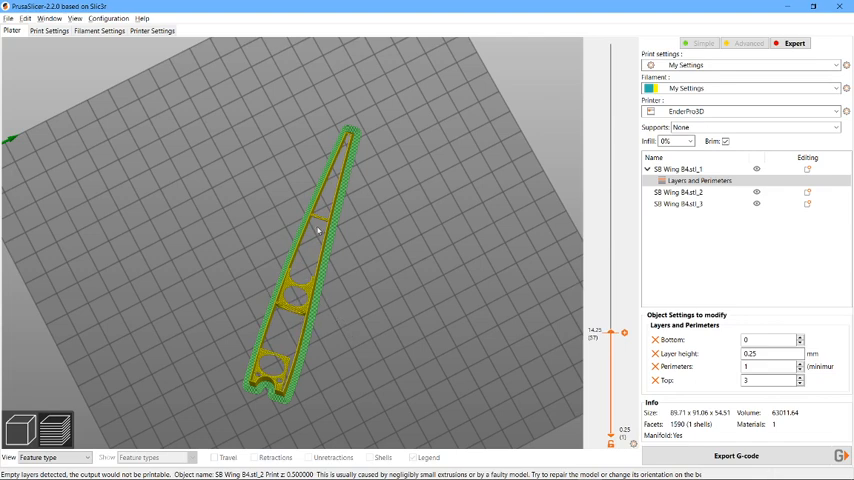
mouse_move(291, 371)
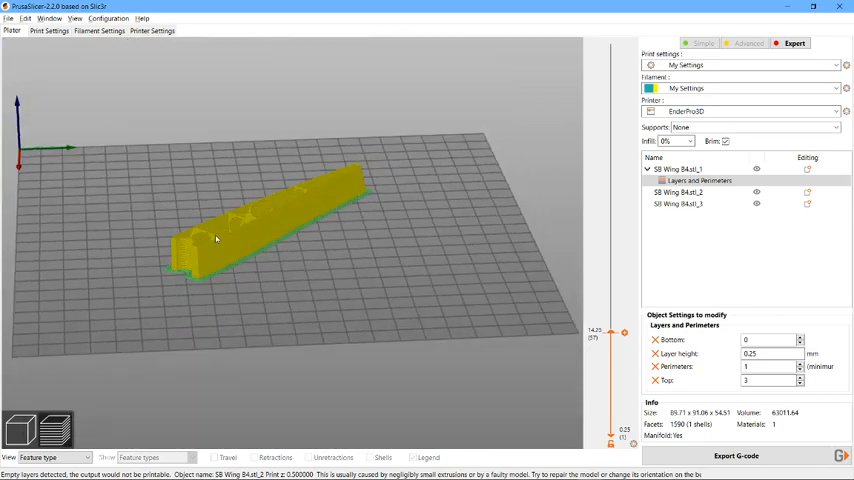
mouse_move(572, 254)
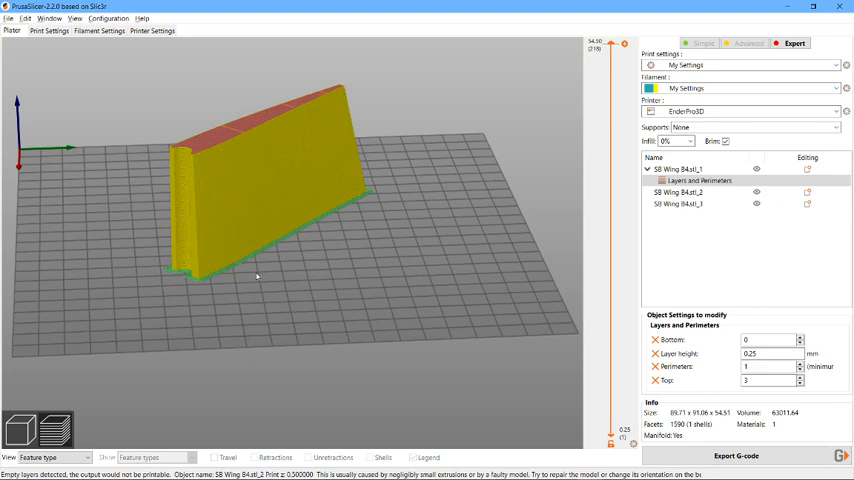
mouse_move(271, 247)
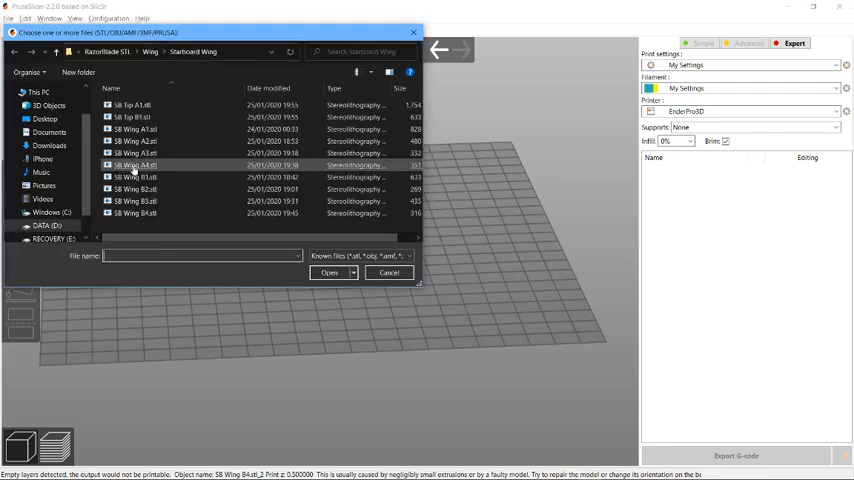
- Choose SB Wing B4.stl from the Starboard Wing folder to load
click(329, 272)
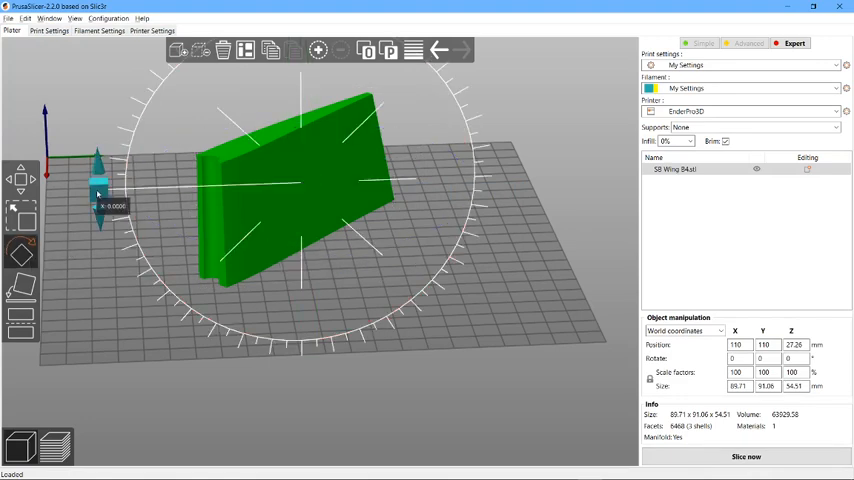
- Drag the rotation ring to stand the wing upright, about 119 × 16 × 56 mm
drag(100, 190, 435, 160)
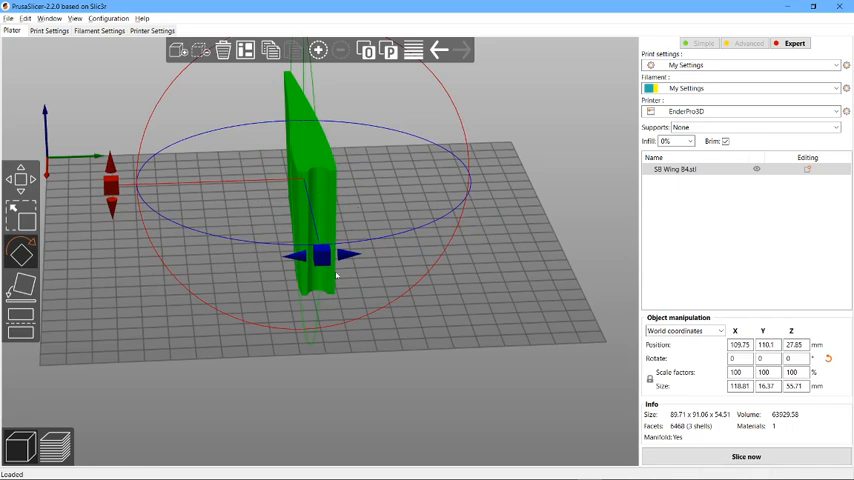
mouse_move(284, 241)
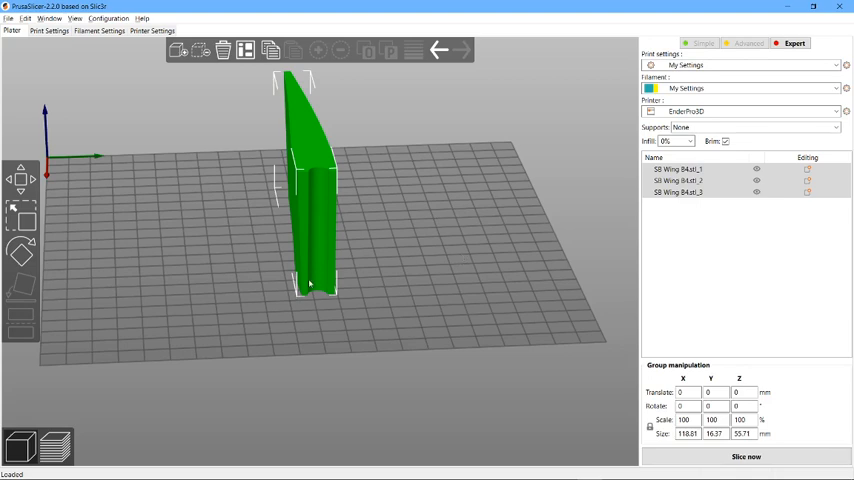
mouse_move(290, 200)
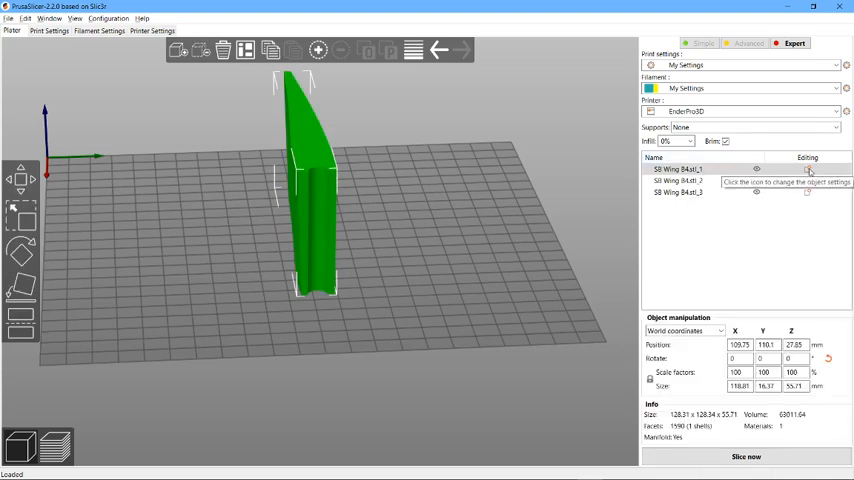
- Add per-part Layers and Perimeters settings to SB Wing B4.stl_1
click(680, 168)
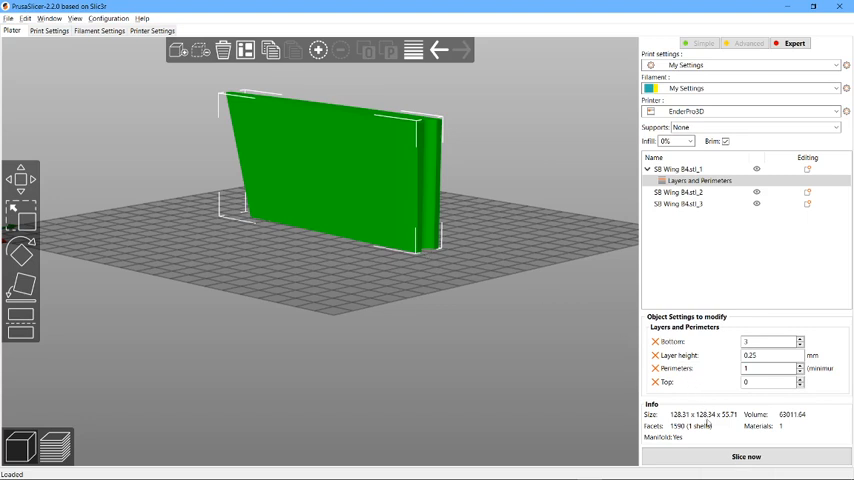
click(746, 457)
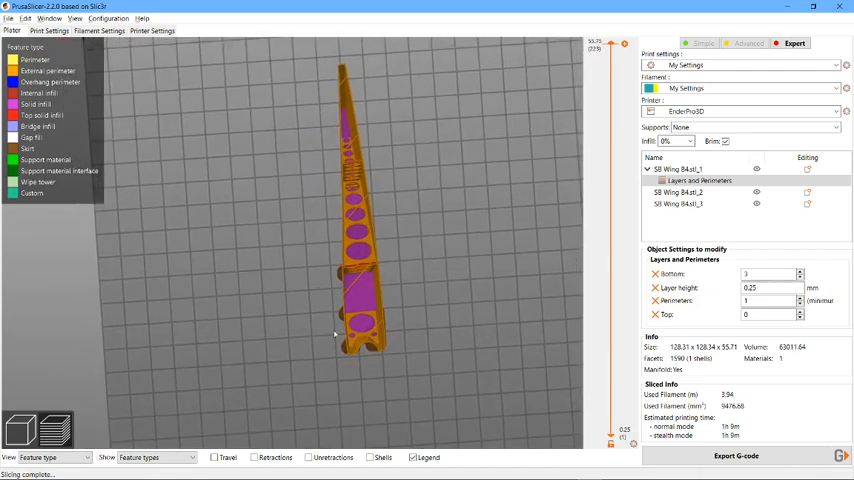
mouse_move(385, 245)
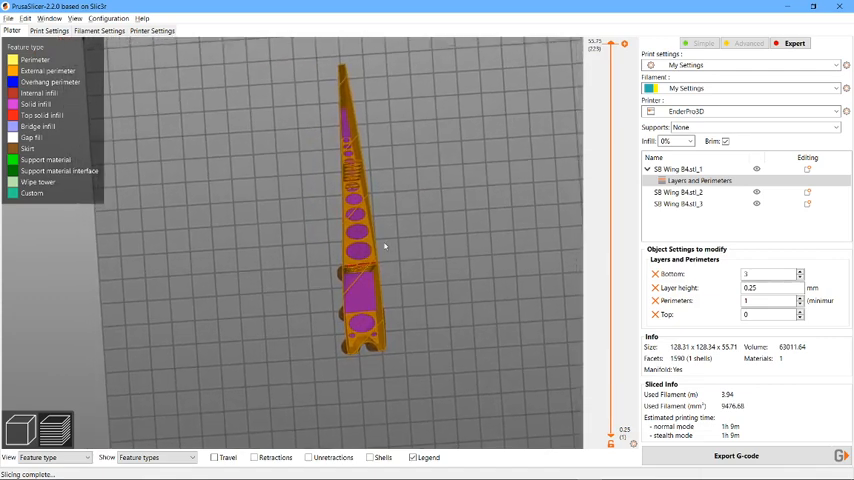
mouse_move(352, 186)
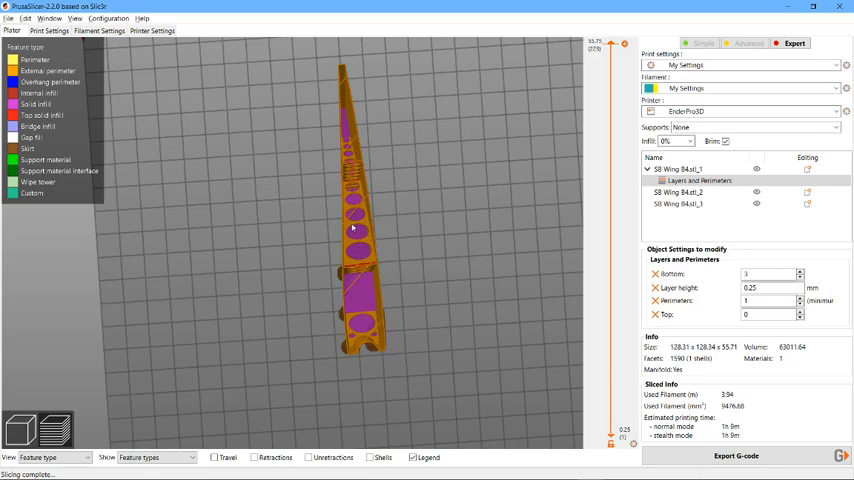
mouse_move(349, 232)
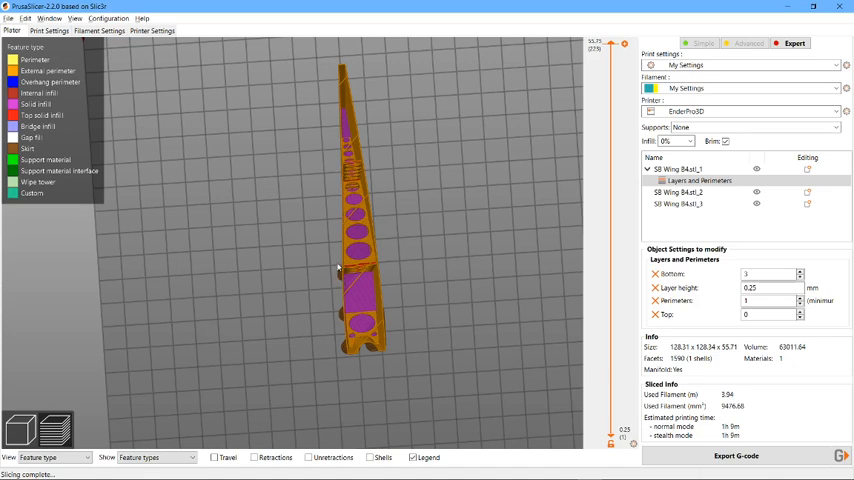
mouse_move(442, 291)
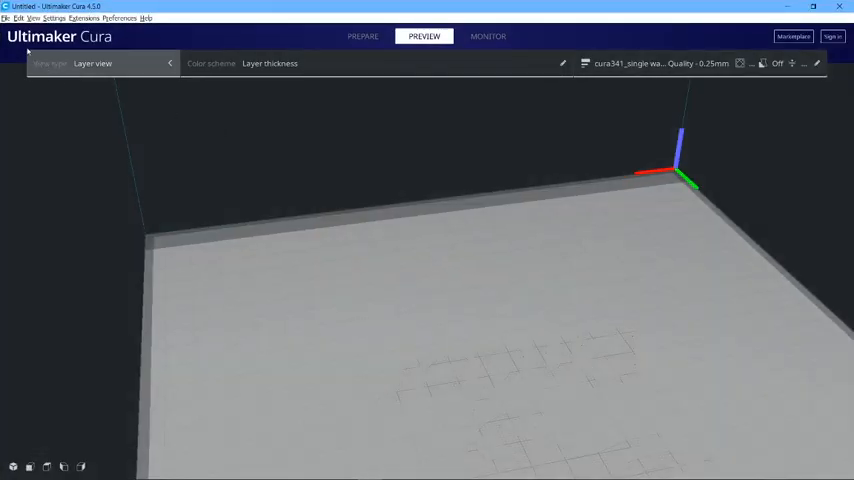
- Load SB Wing B4.stl in Cura from File > Open Recent
click(7, 18)
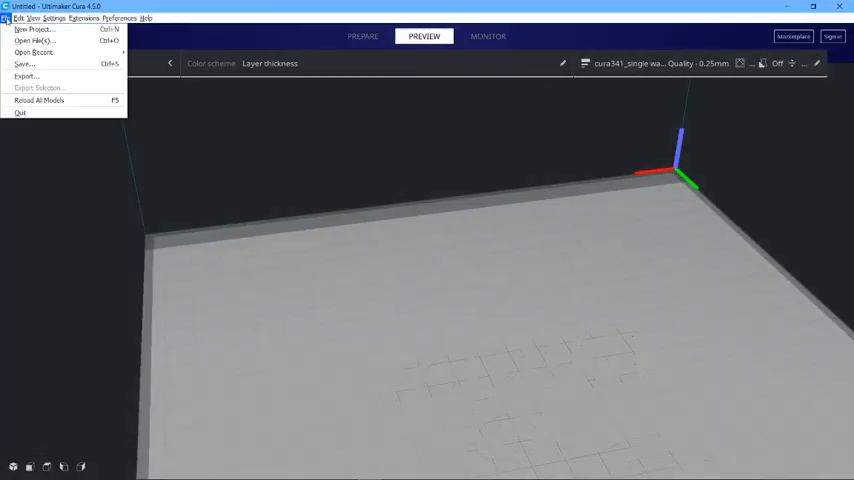
click(33, 52)
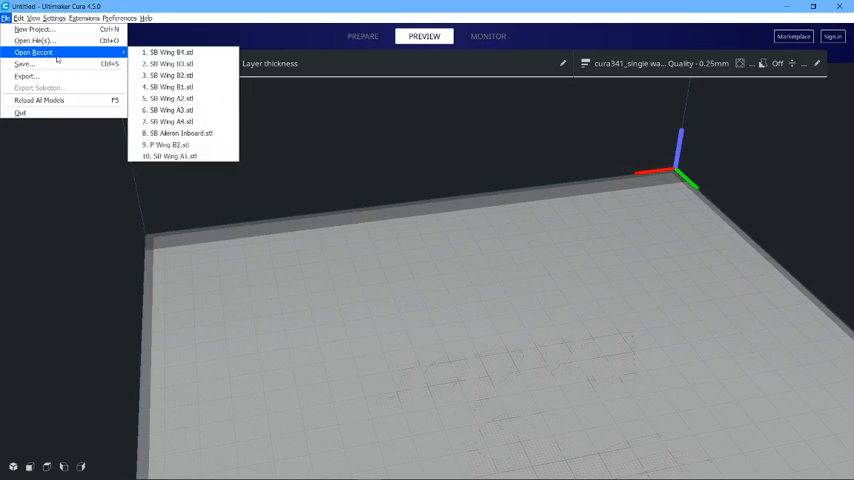
click(170, 52)
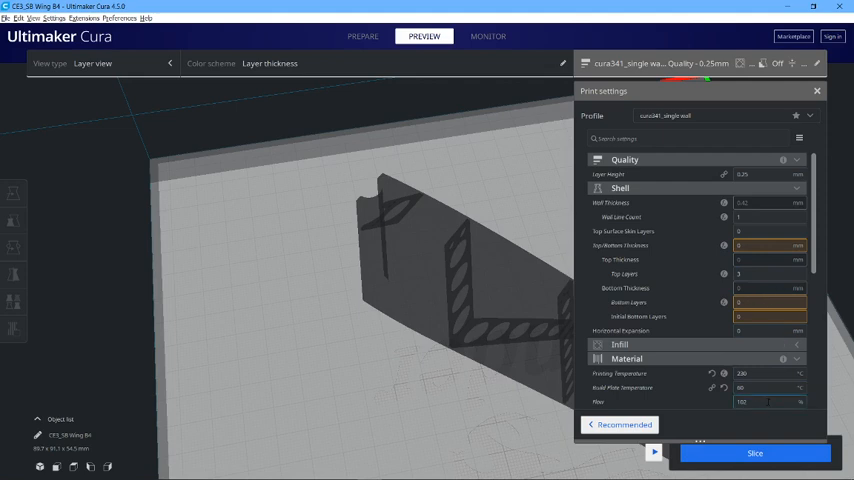
- Slice the wing, about 1 hour 10 minutes, and close the print settings panel
click(755, 453)
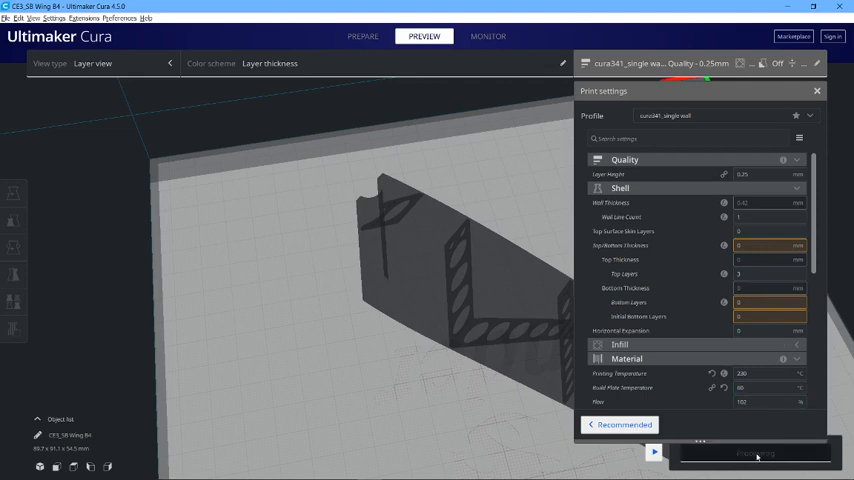
click(817, 91)
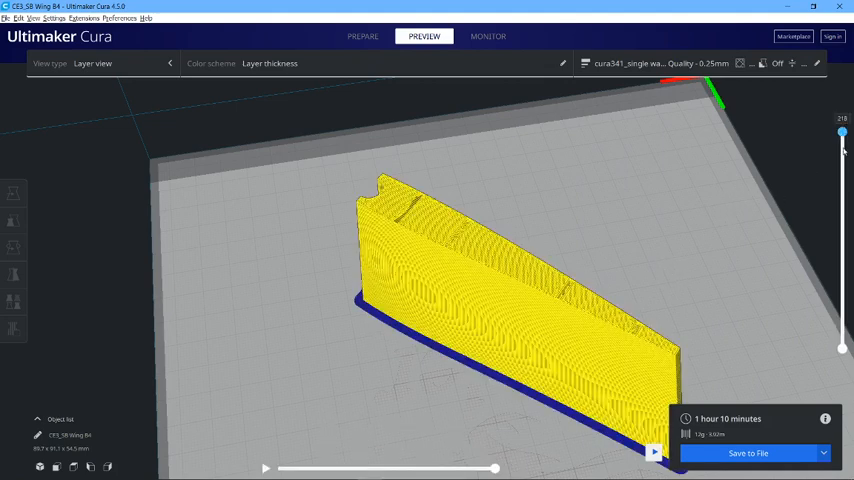
drag(842, 130, 842, 323)
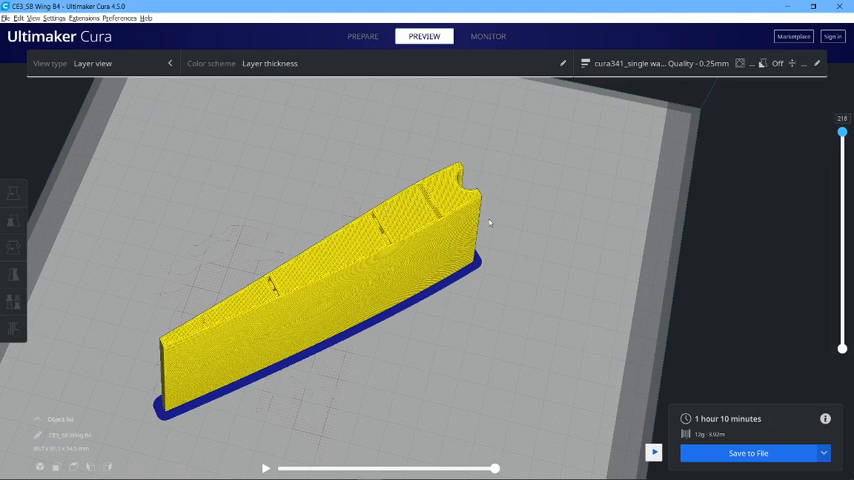
mouse_move(440, 336)
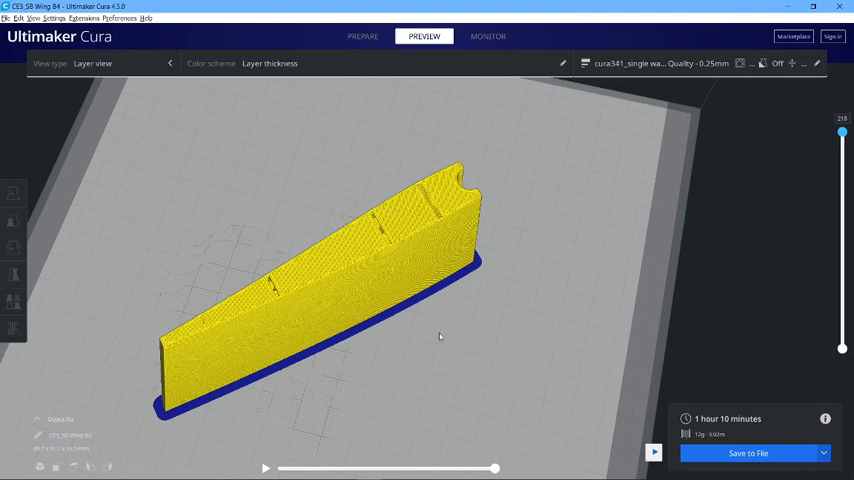
mouse_move(425, 336)
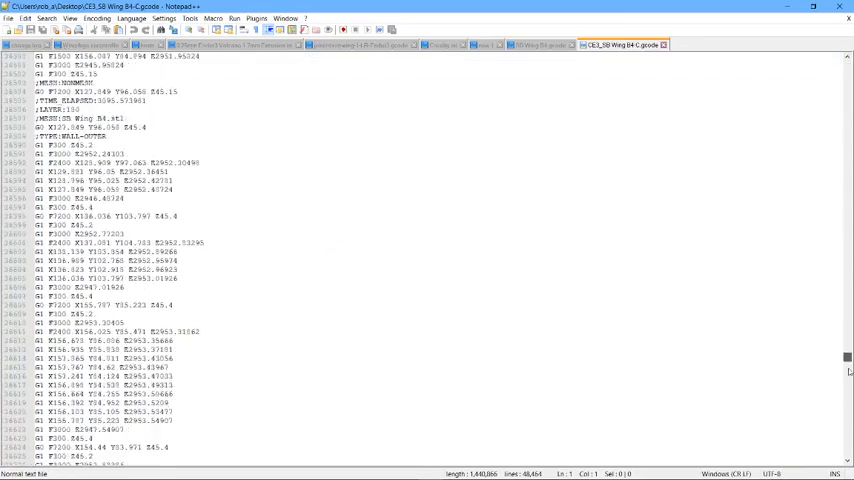
- Confirm the Cura G-code has 48,464 lines, then view SB Wing B4.gcode
scroll(down, 3)
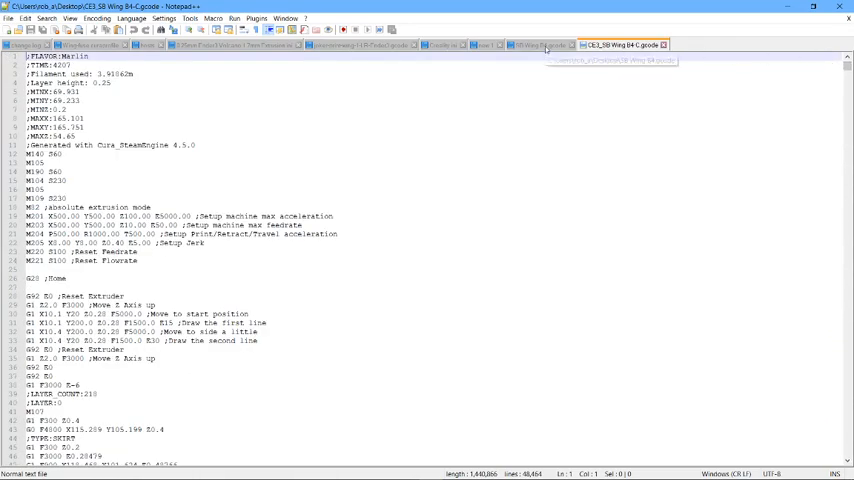
click(531, 45)
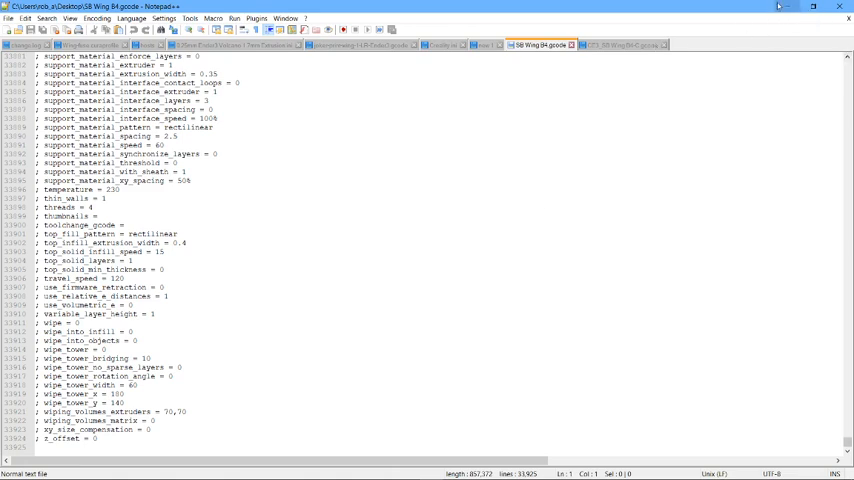
- Note SB Wing B4.gcode's 33,925 lines and minimize Notepad++
click(813, 8)
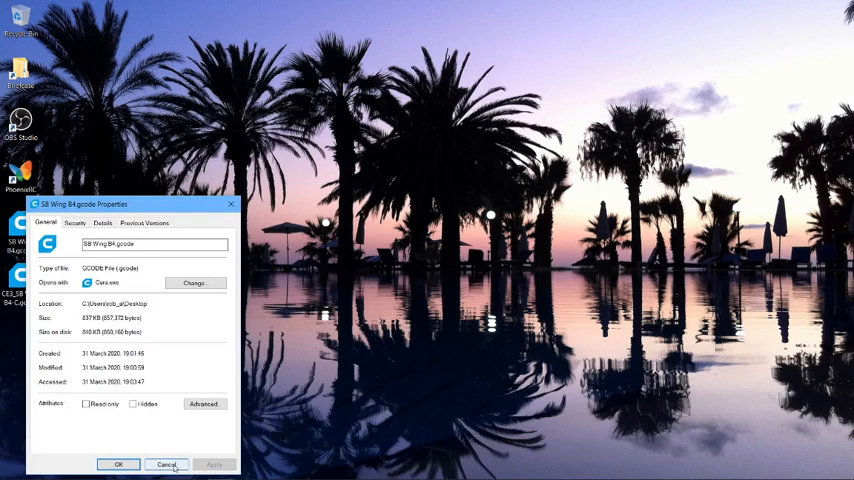
- Confirm SB Wing B4.gcode is 837 KB and close its properties window
click(166, 464)
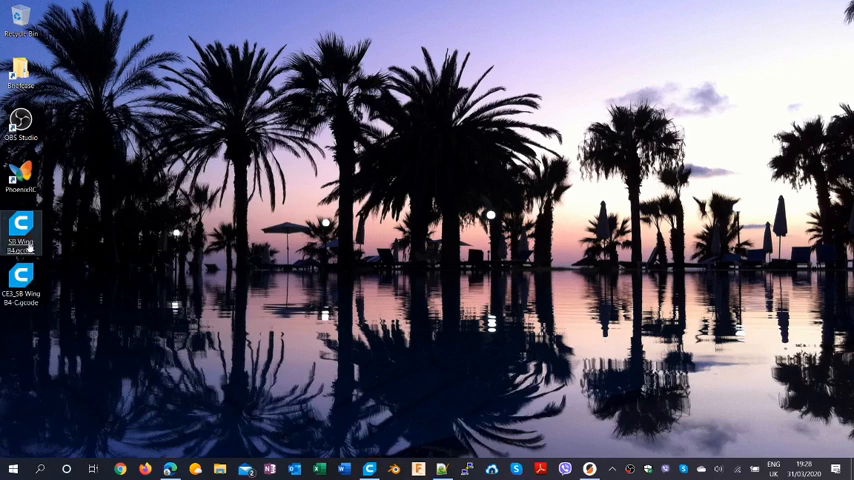
mouse_move(188, 313)
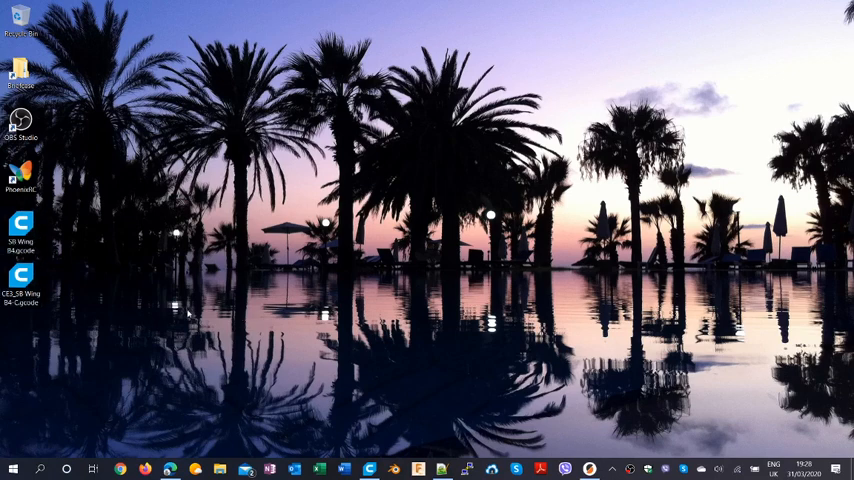